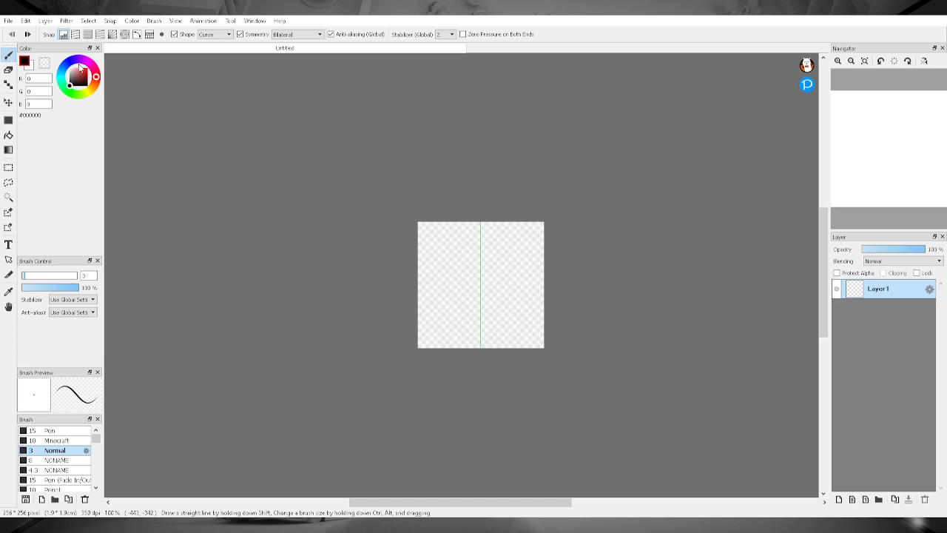
mouse_move(345, 224)
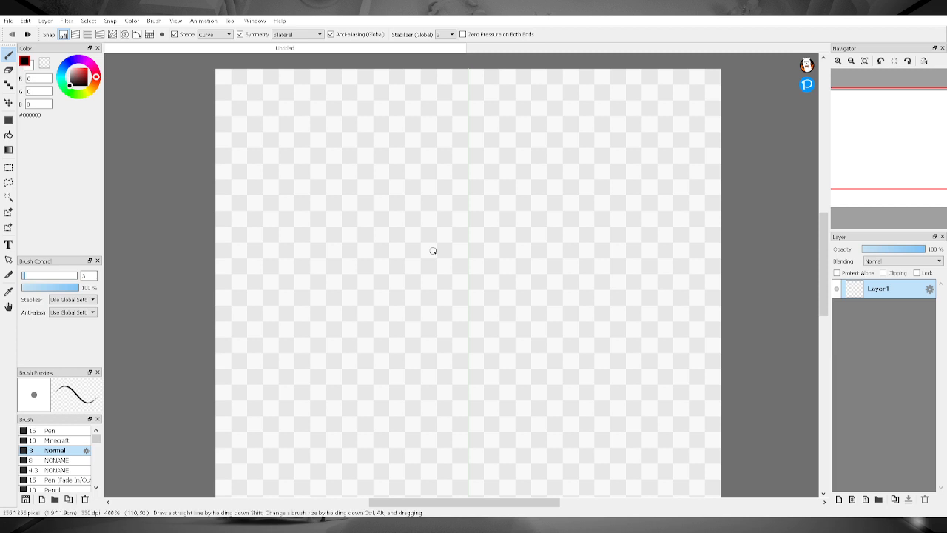
mouse_move(531, 174)
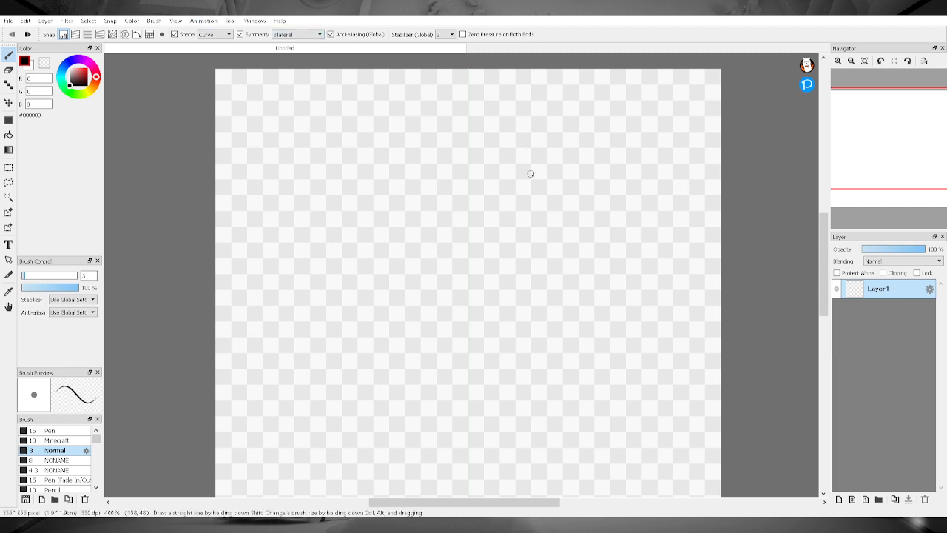
Draw a wide mirrored oval outline, undo it, and restart the outline from the top centre.
drag(530, 174, 303, 170)
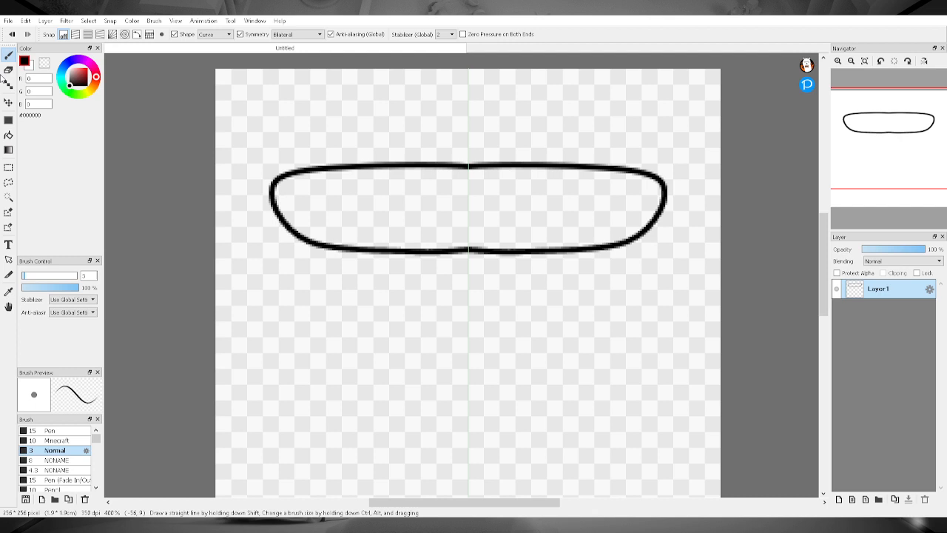
key(ctrl+z)
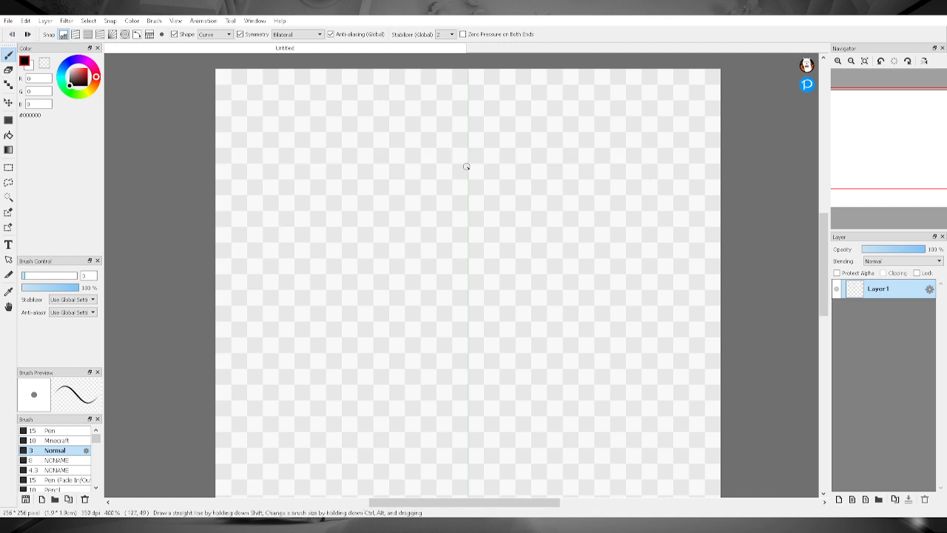
drag(466, 165, 281, 189)
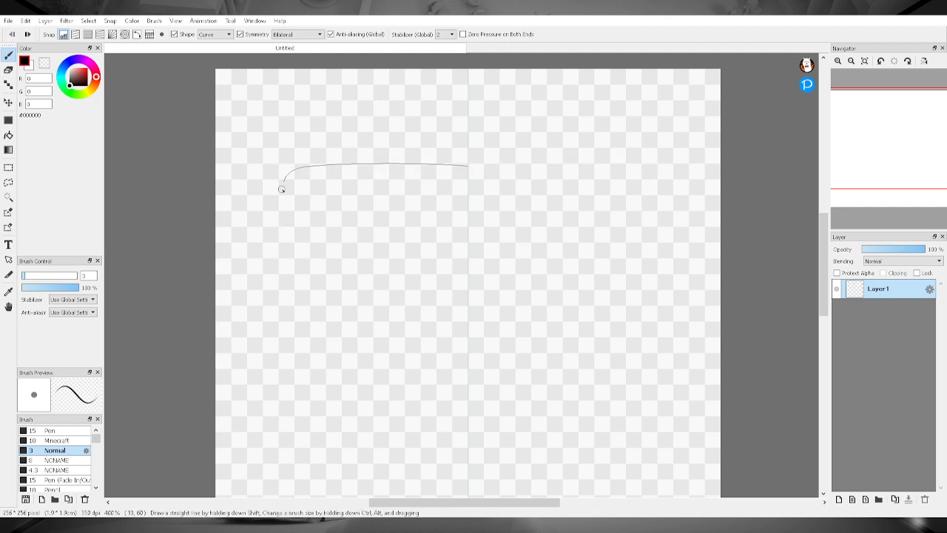